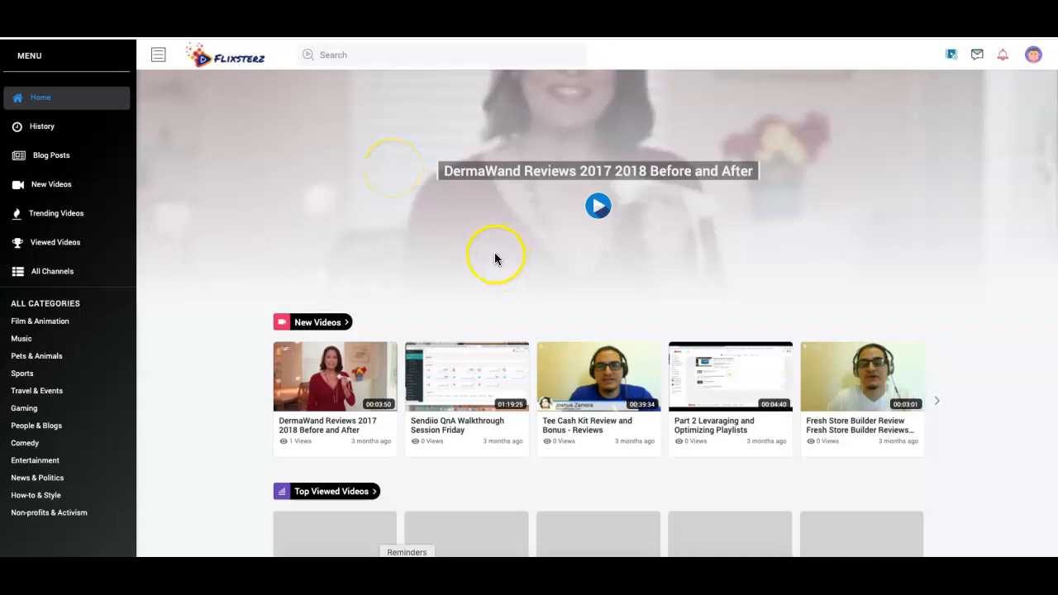
mouse_move(211, 227)
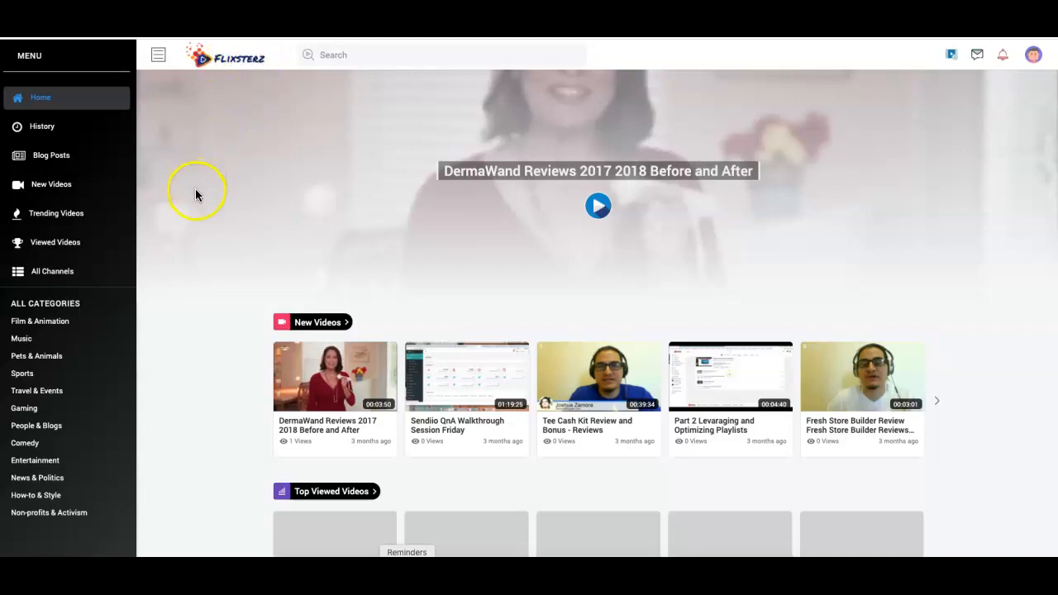
mouse_move(208, 201)
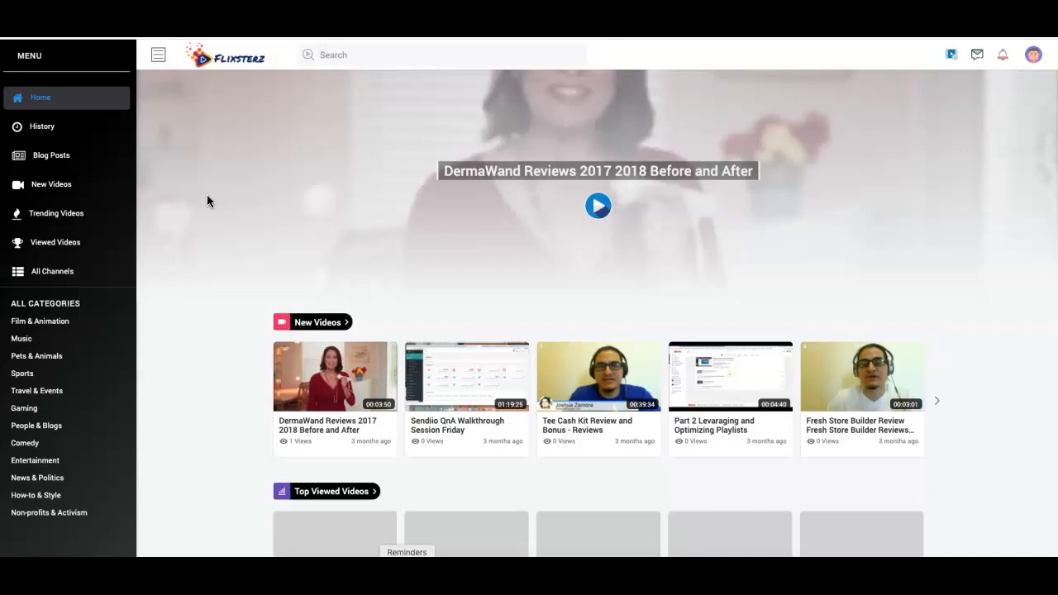
mouse_move(235, 69)
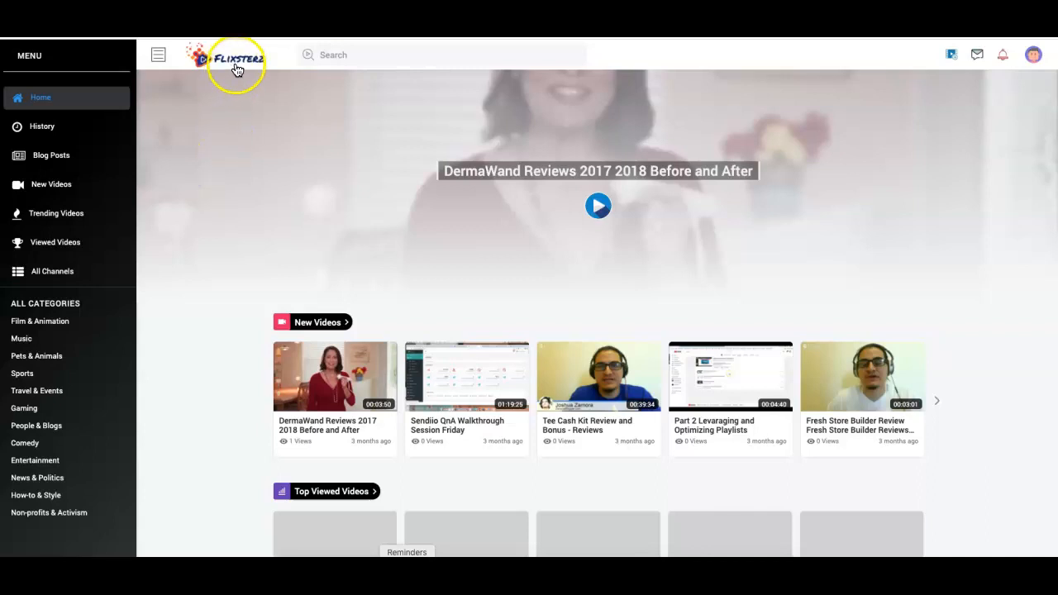
mouse_move(221, 179)
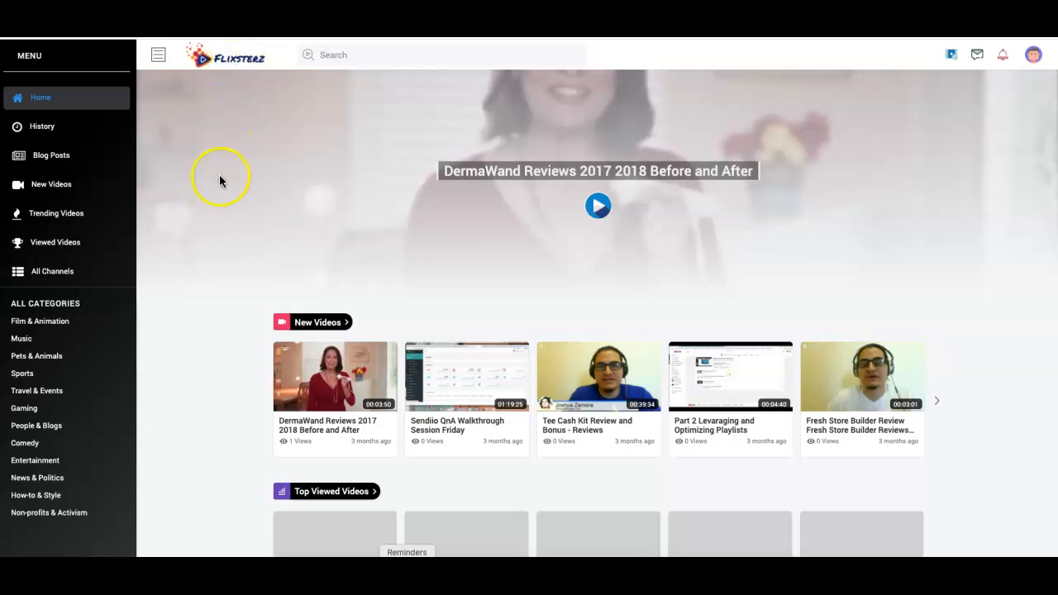
mouse_move(228, 196)
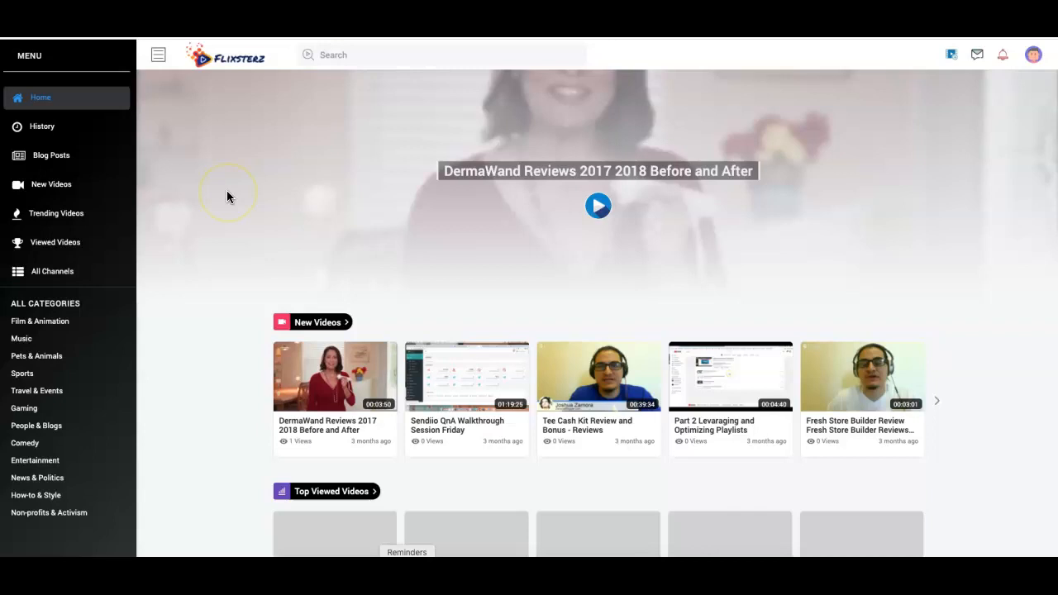
mouse_move(229, 196)
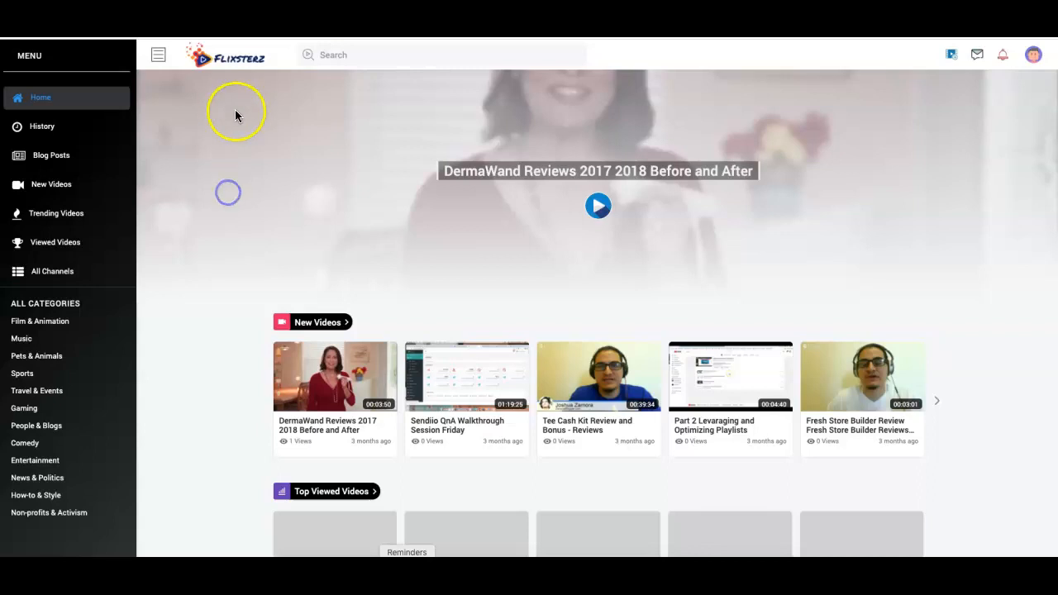
mouse_move(194, 190)
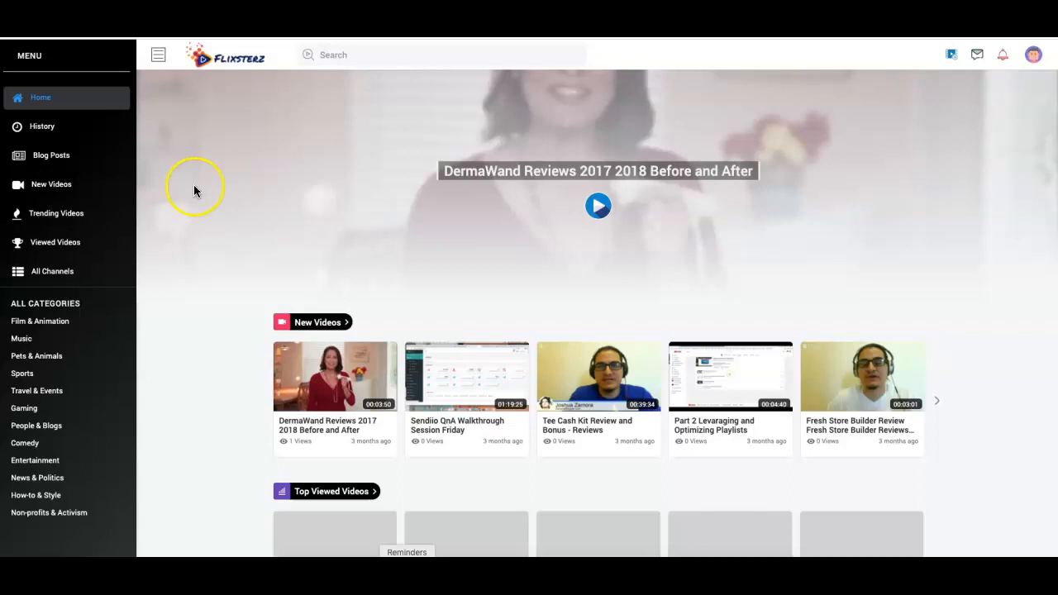
mouse_move(251, 220)
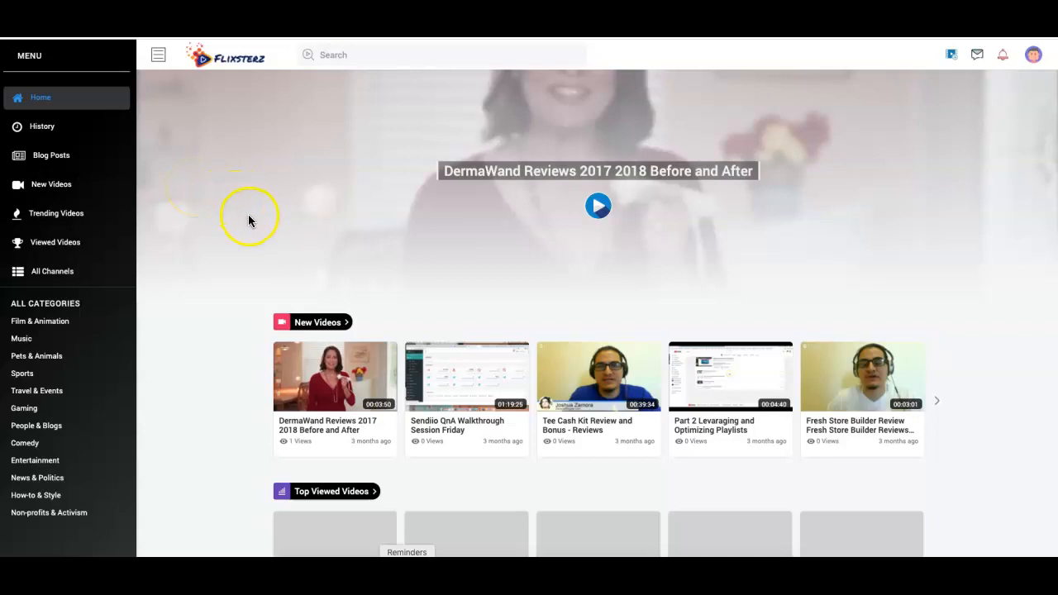
mouse_move(242, 206)
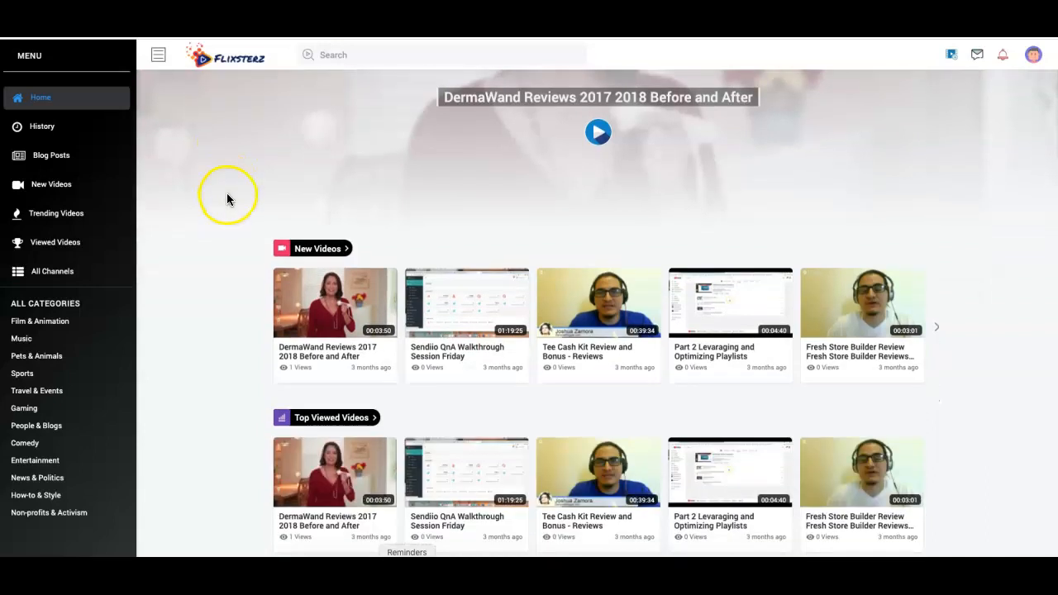
Step: Go to the Autoresponder page and scroll past SendGrid to the Sendiio API key fields
scroll(down, 3)
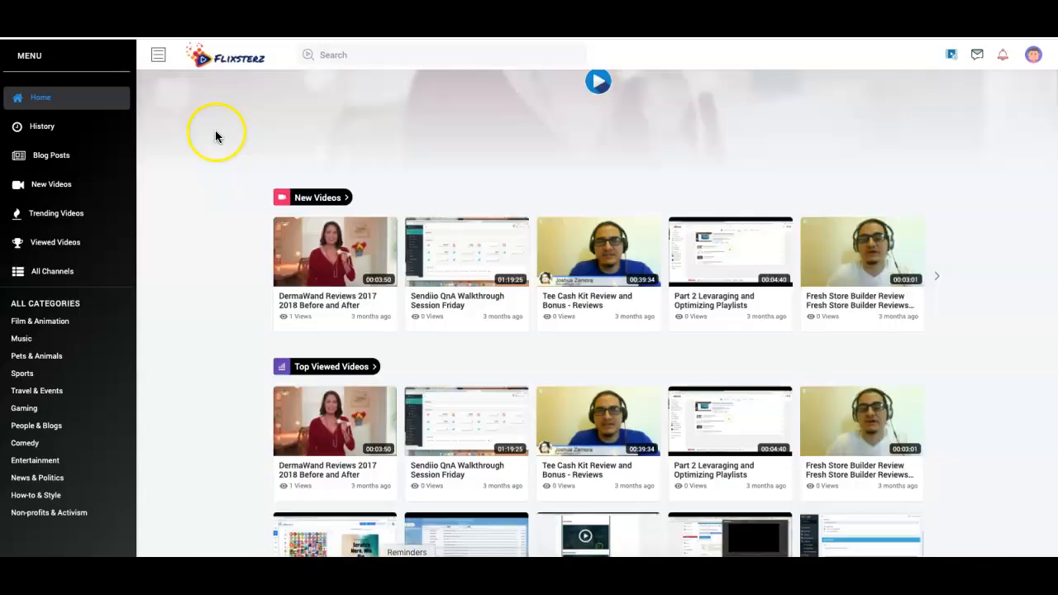
scroll(down, 3)
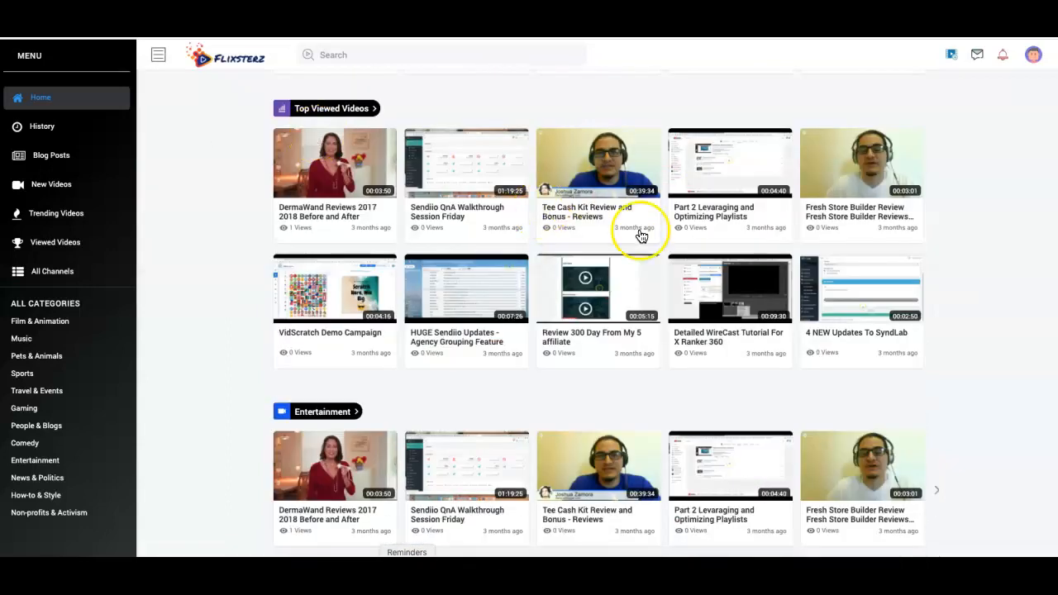
scroll(up, 3)
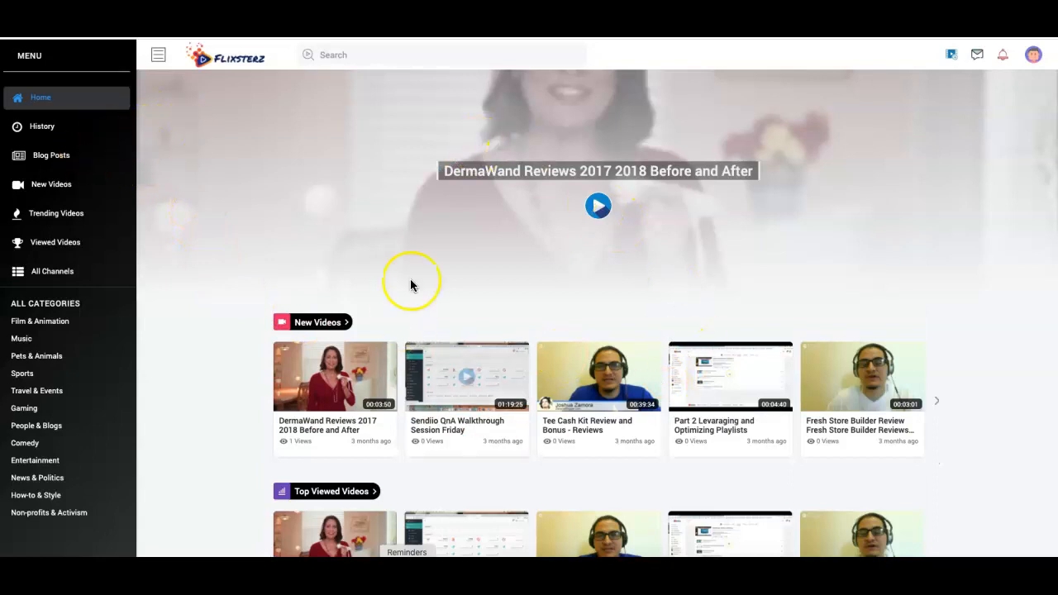
mouse_move(455, 91)
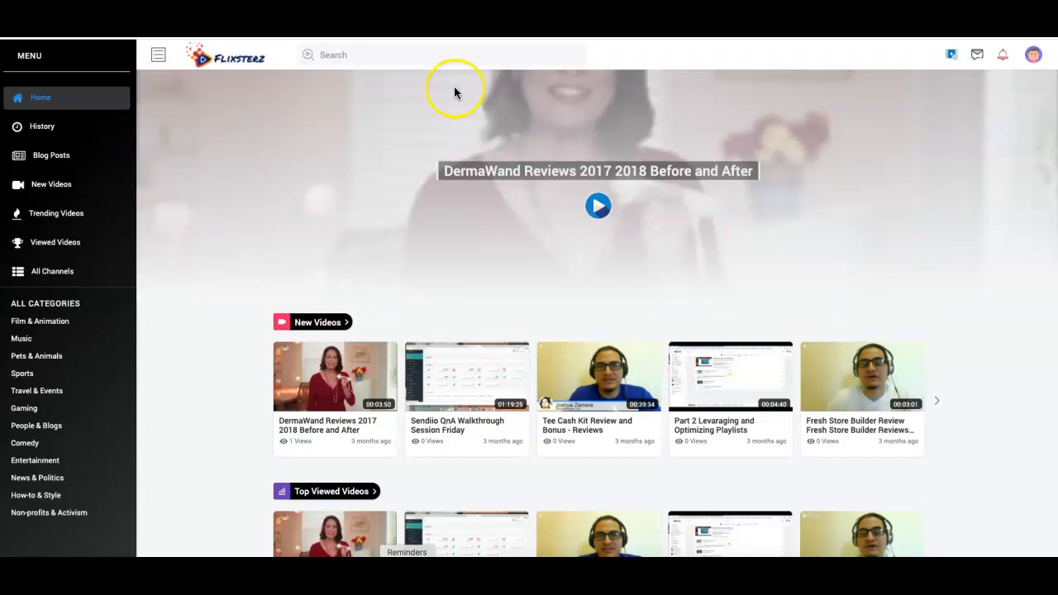
mouse_move(903, 320)
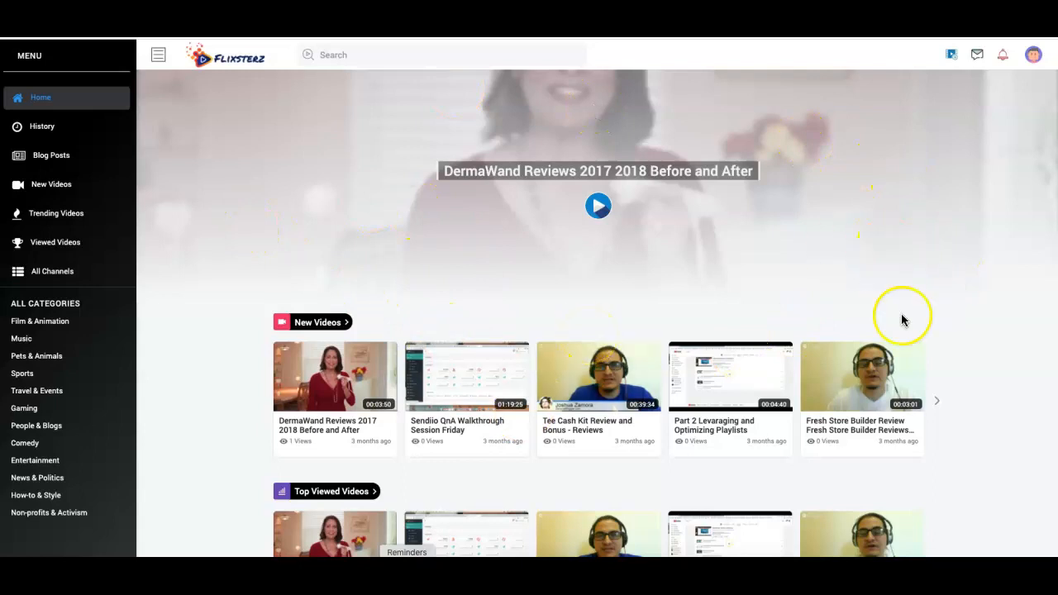
mouse_move(1007, 216)
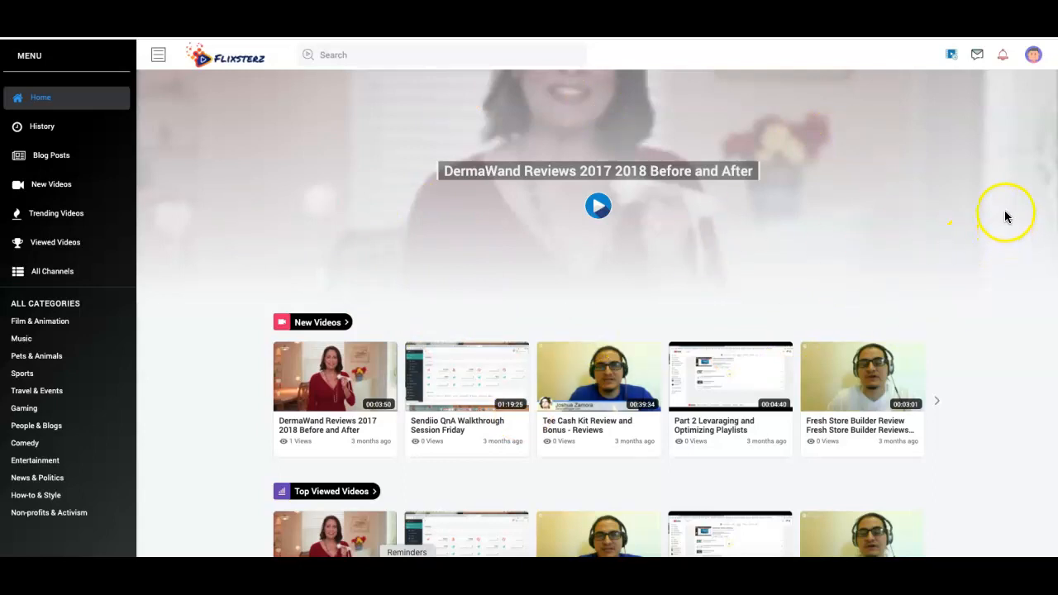
click(1034, 54)
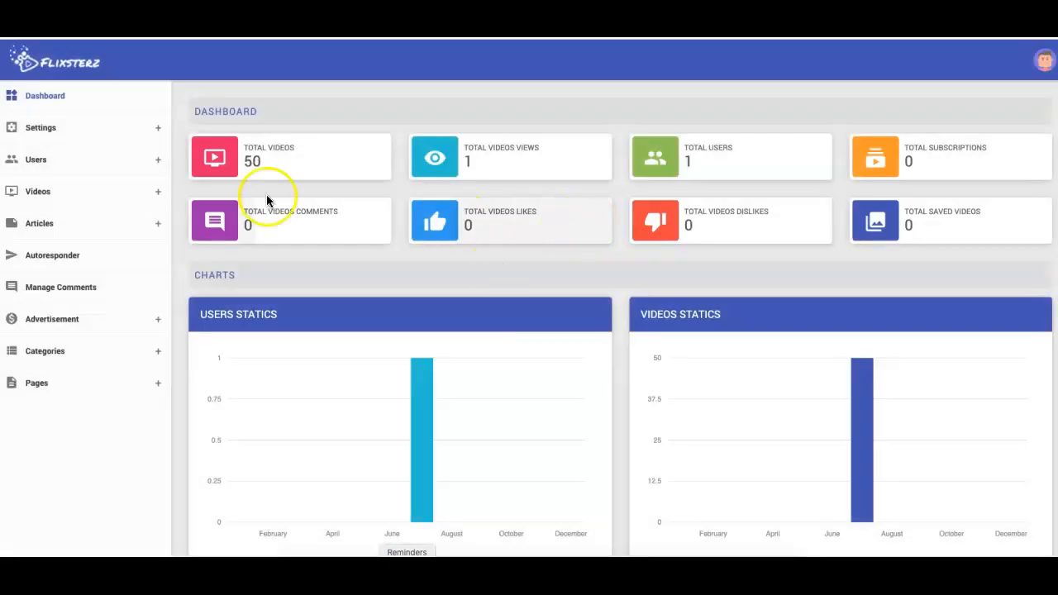
mouse_move(438, 219)
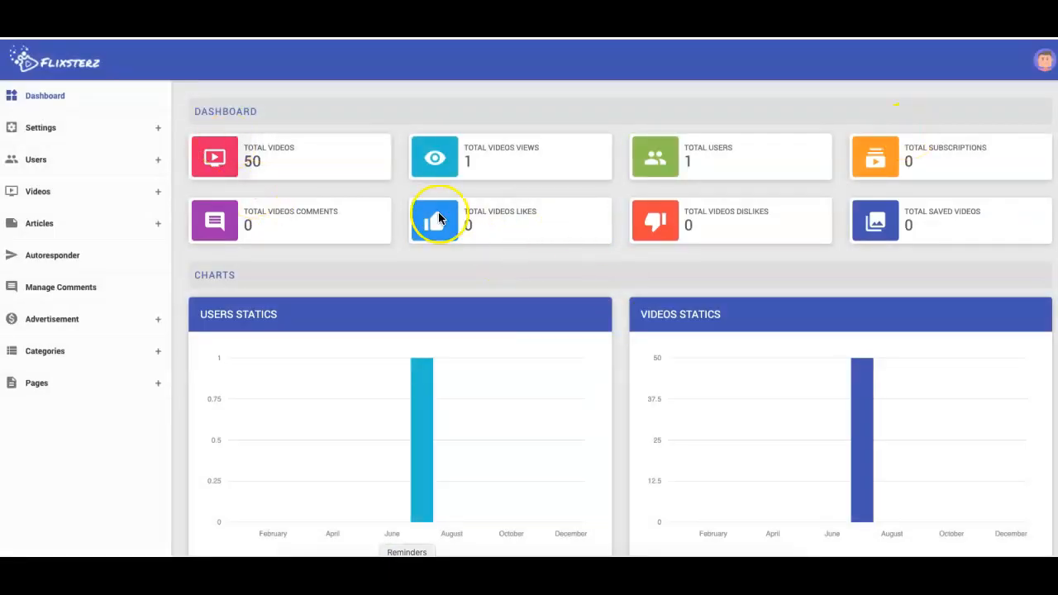
mouse_move(376, 256)
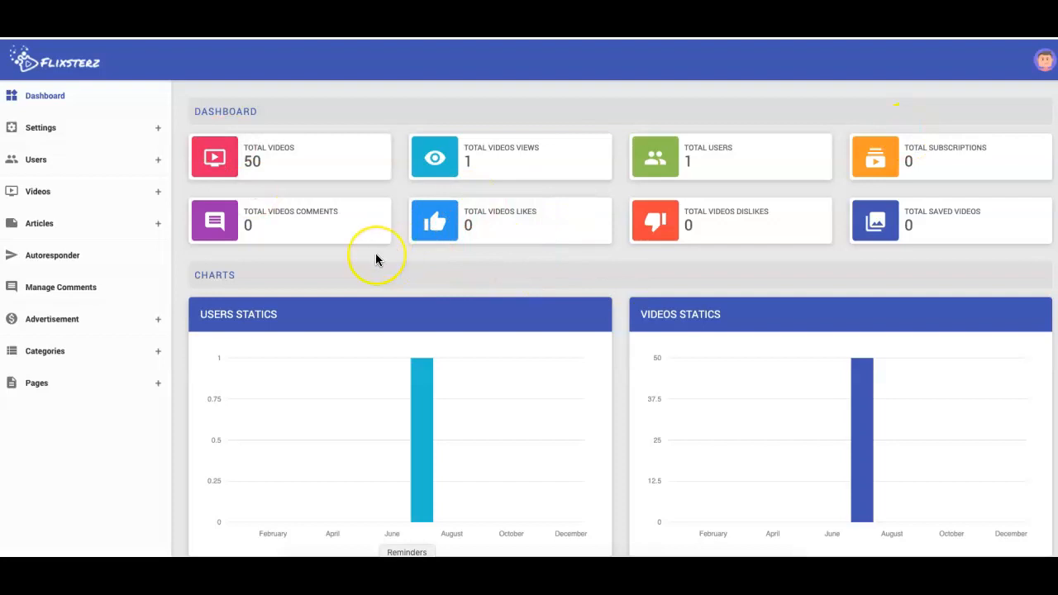
mouse_move(402, 250)
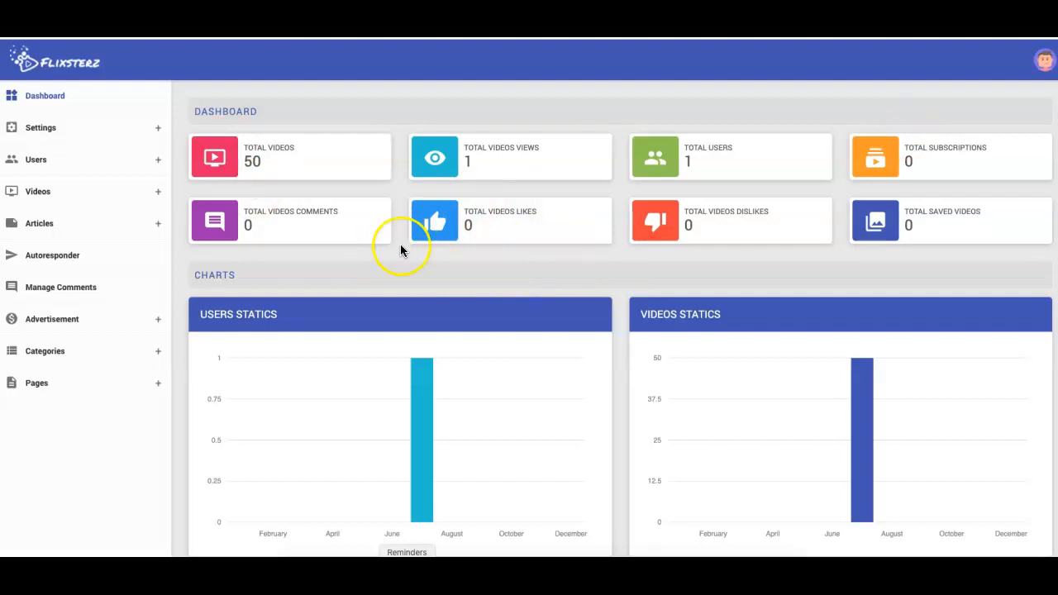
mouse_move(420, 349)
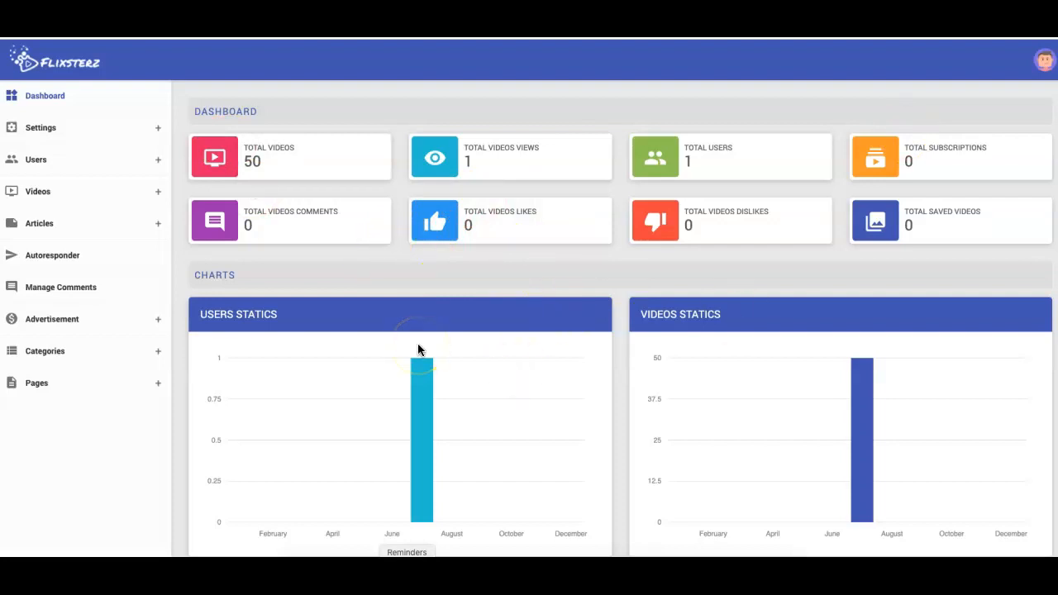
mouse_move(267, 265)
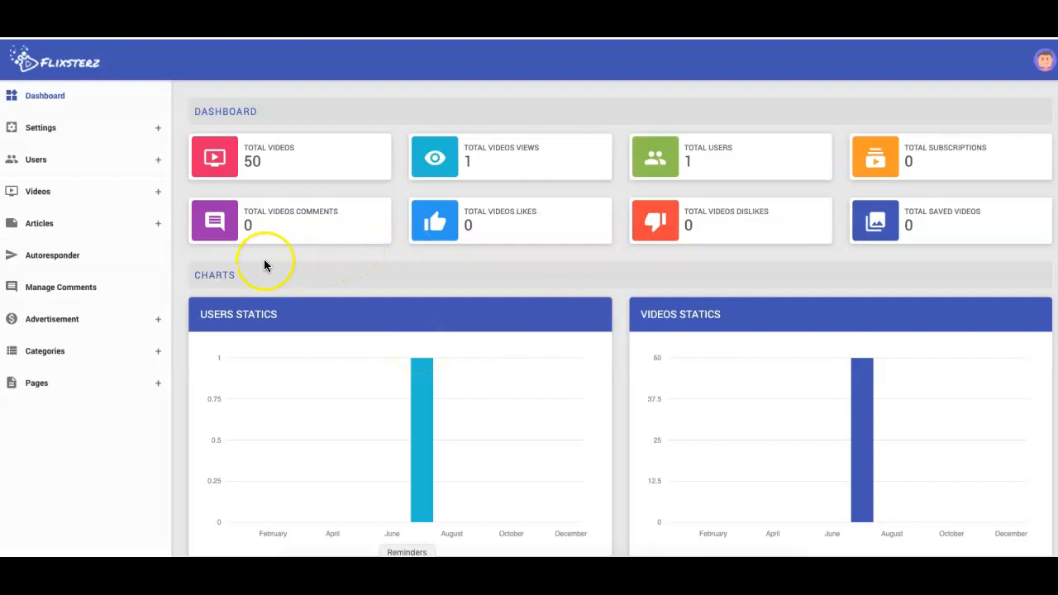
mouse_move(52, 260)
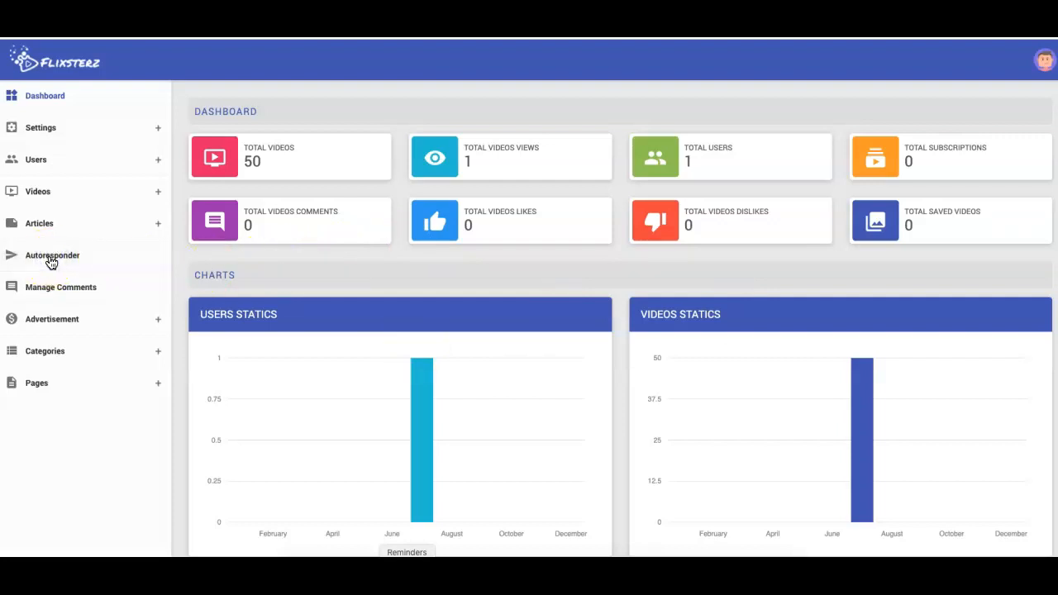
click(52, 255)
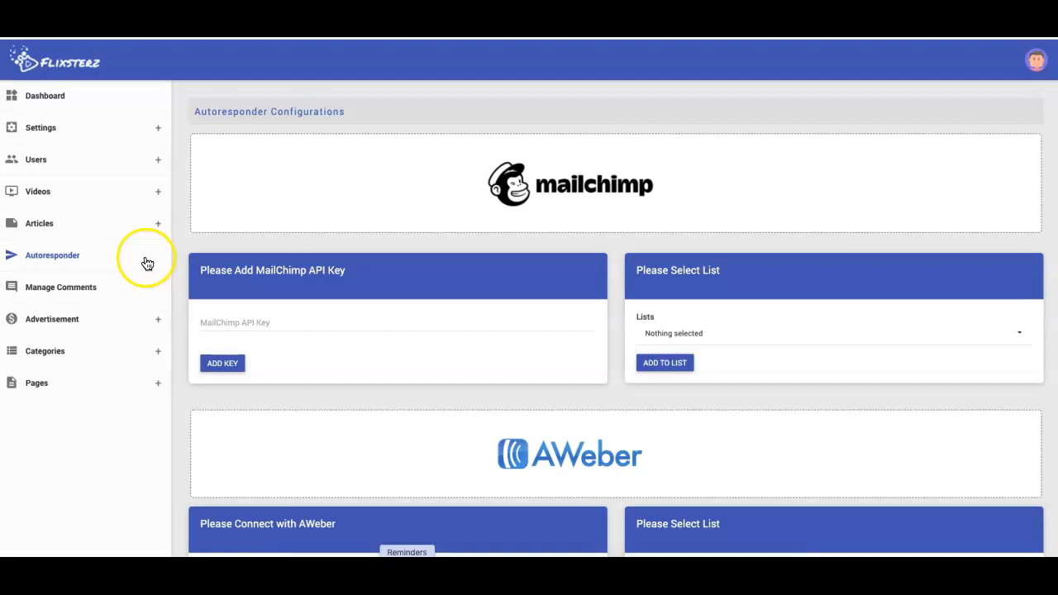
scroll(down, 3)
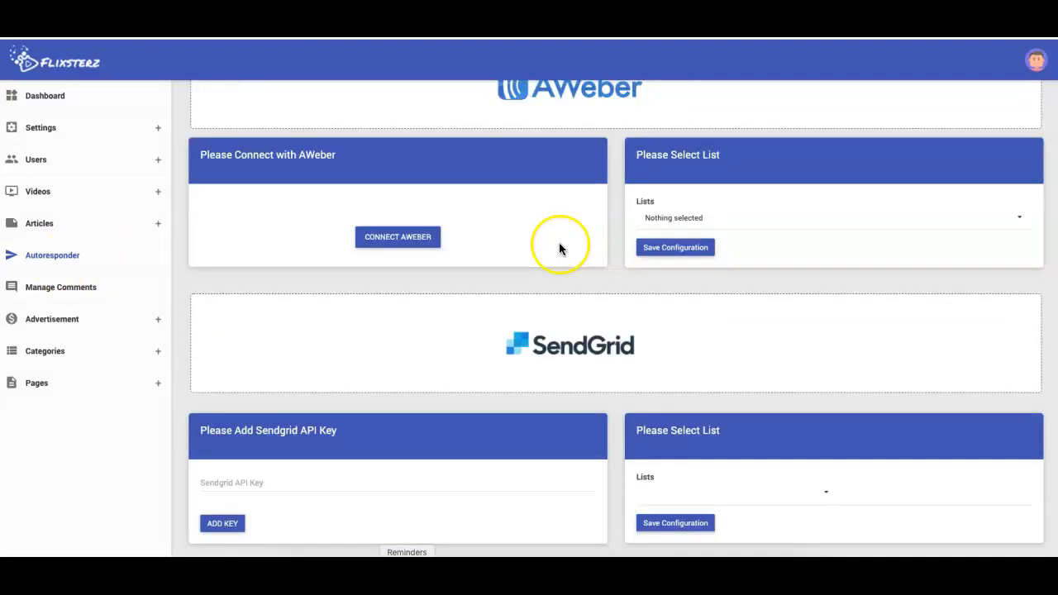
scroll(down, 3)
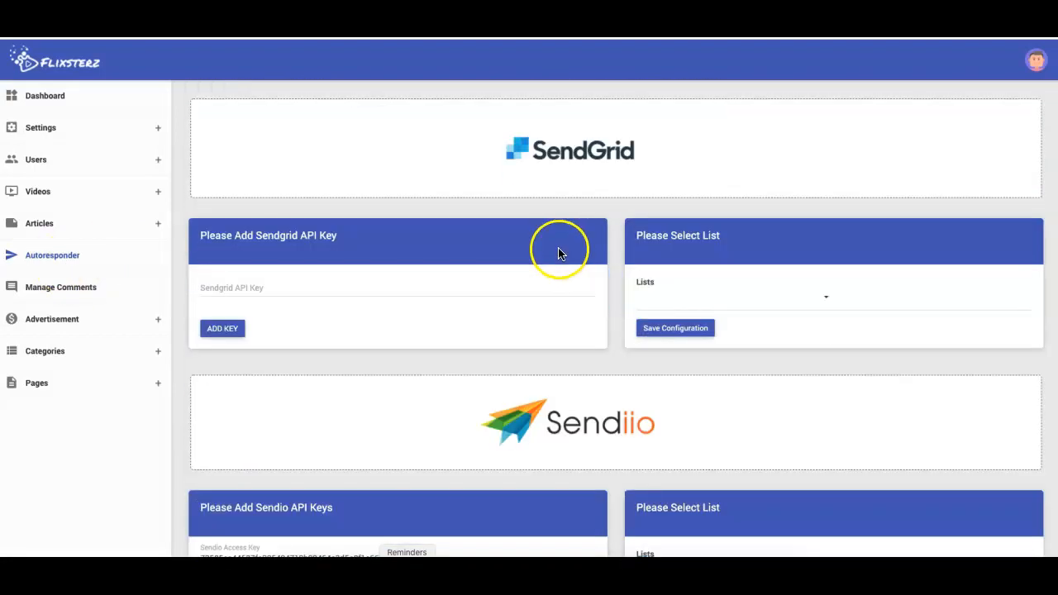
mouse_move(414, 496)
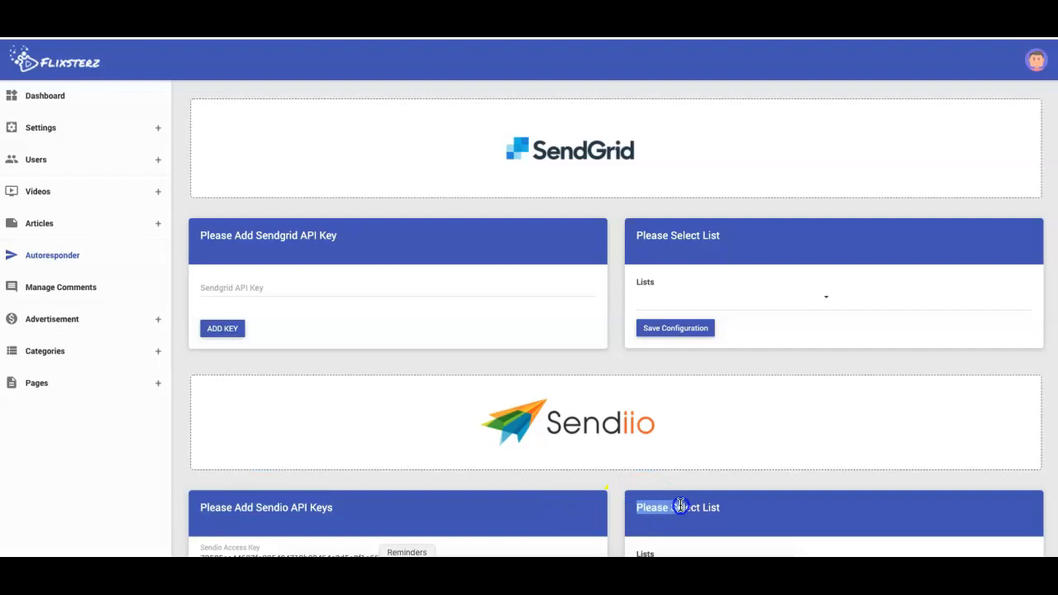
mouse_move(260, 527)
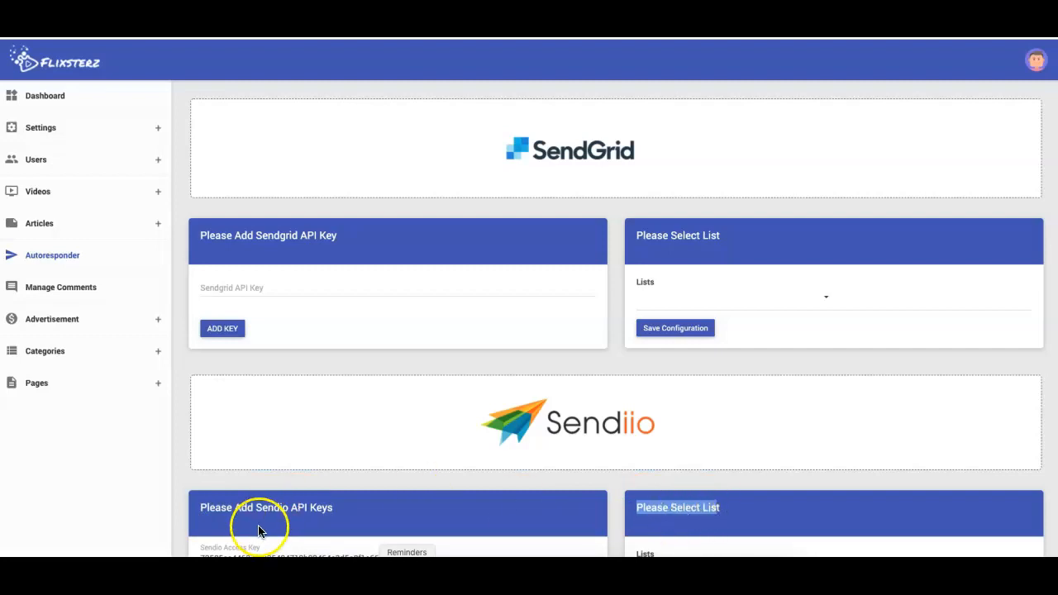
mouse_move(271, 536)
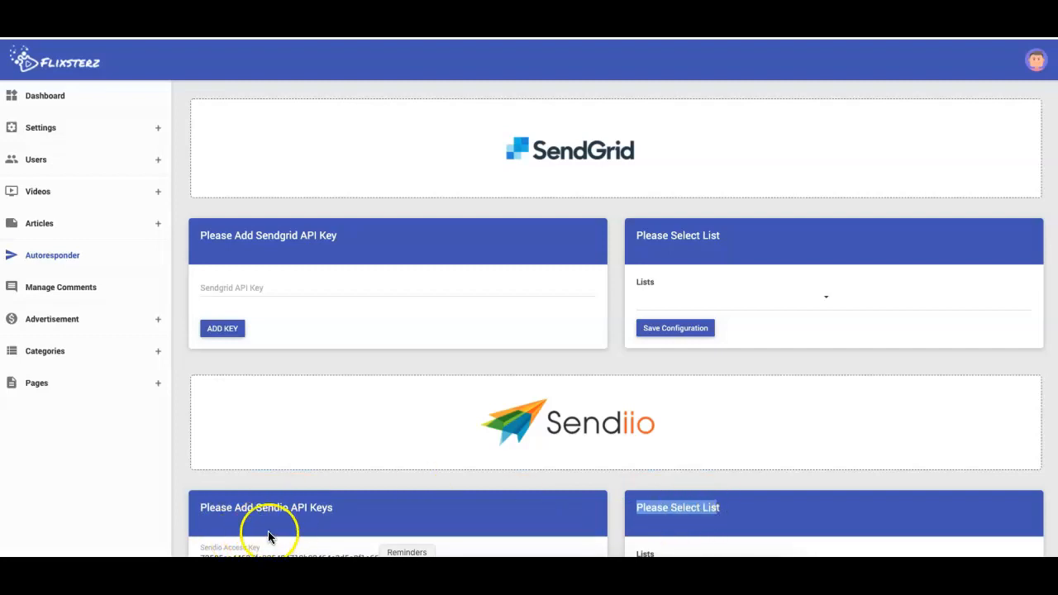
mouse_move(253, 547)
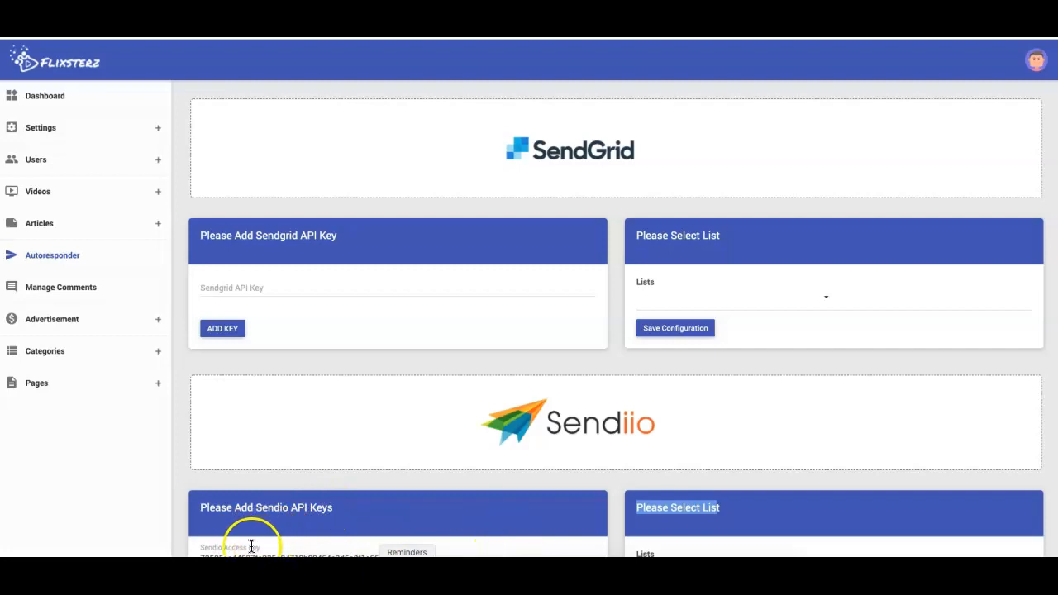
mouse_move(543, 458)
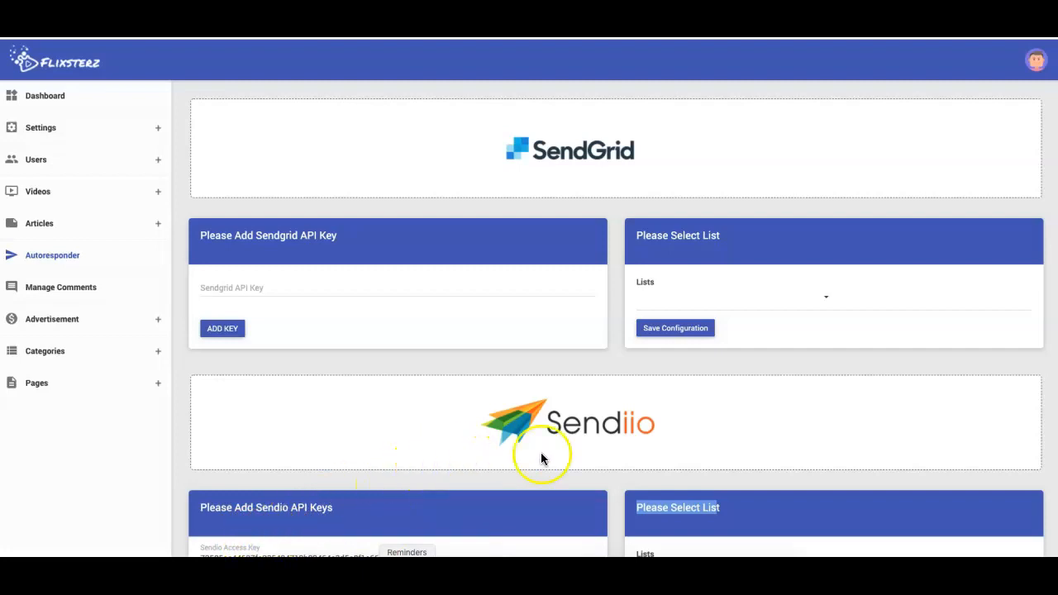
mouse_move(739, 533)
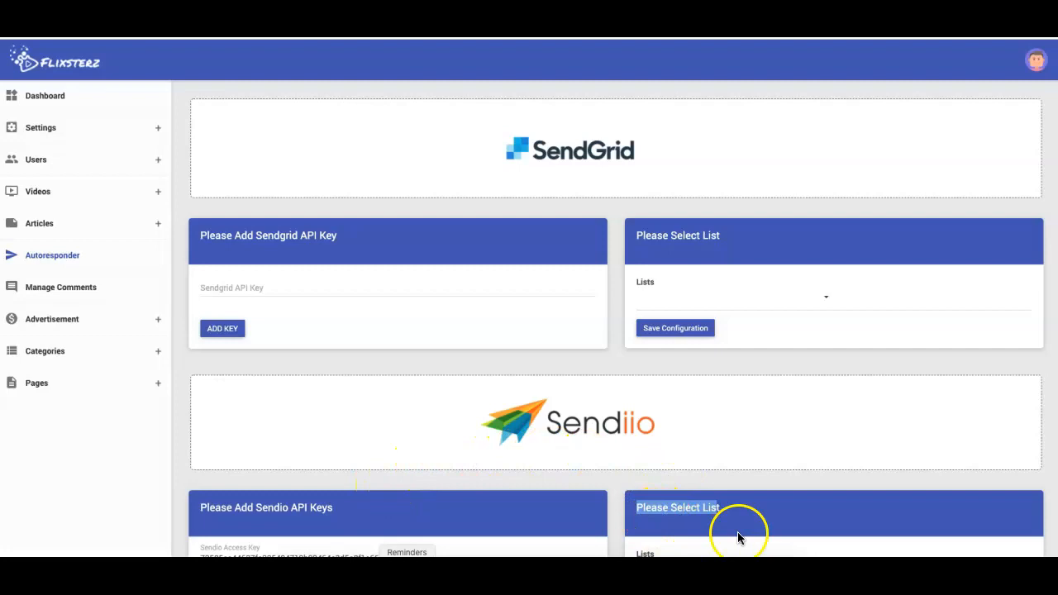
click(825, 296)
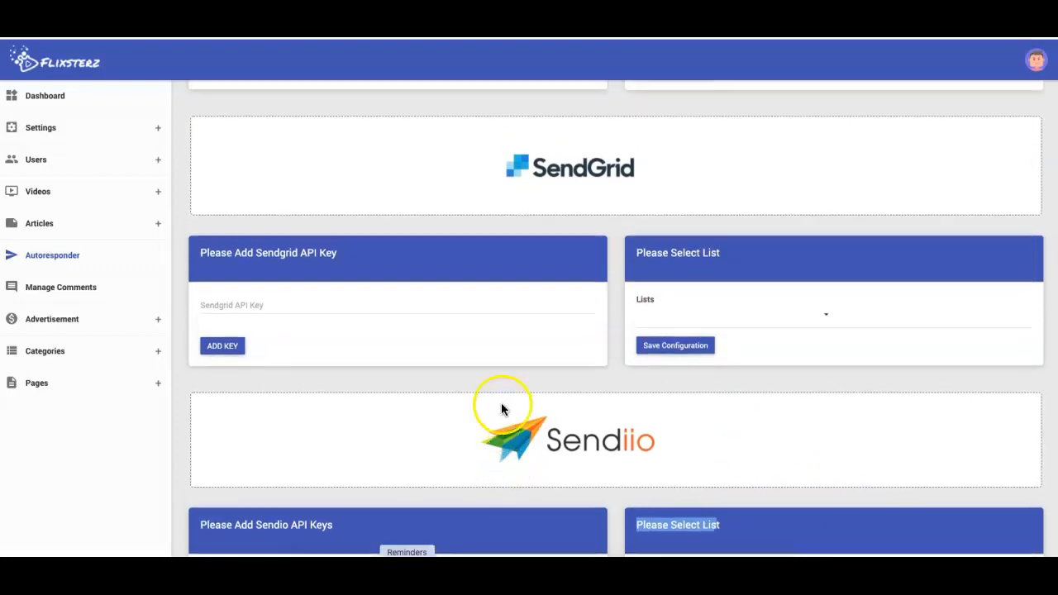
mouse_move(520, 226)
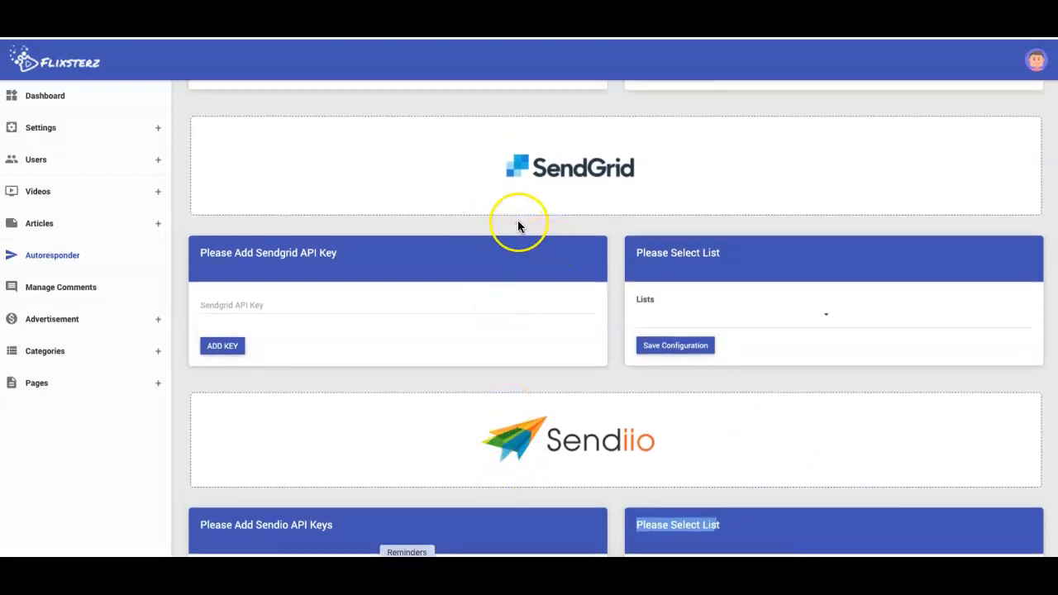
mouse_move(520, 227)
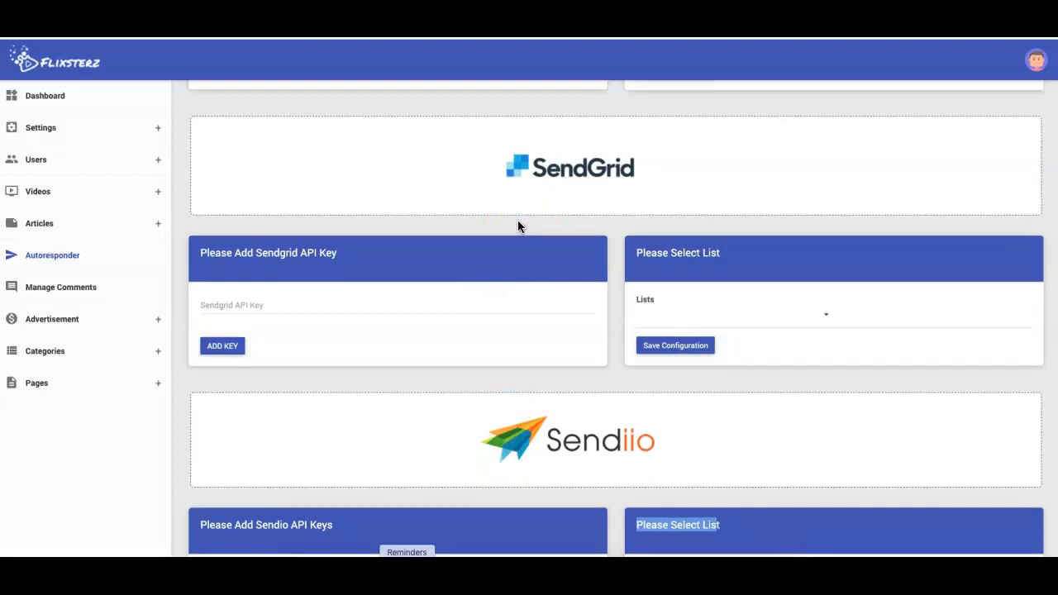